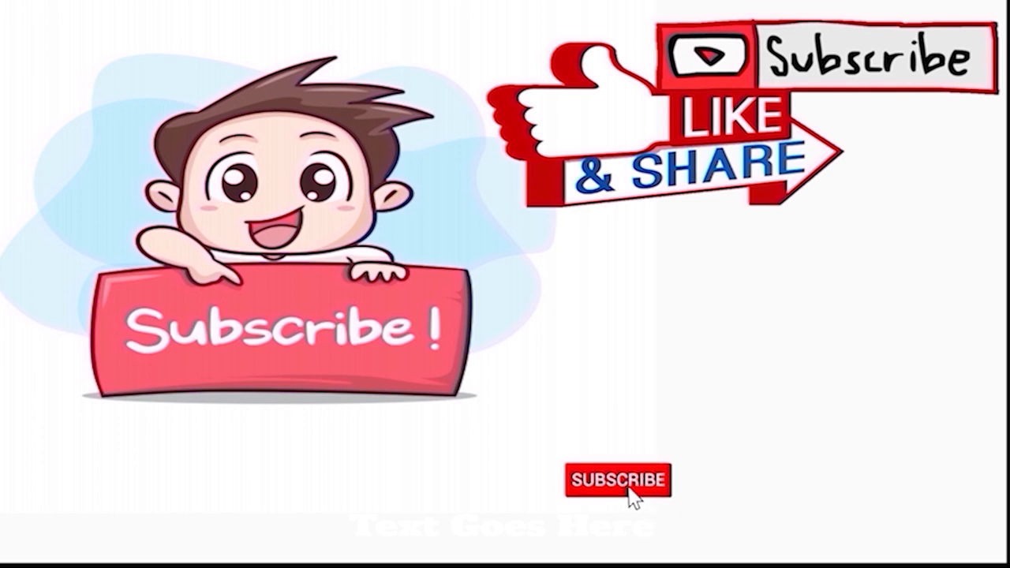
Step: Let the outro play until the pointer clicks SUBSCRIBE and it turns grey
click(623, 482)
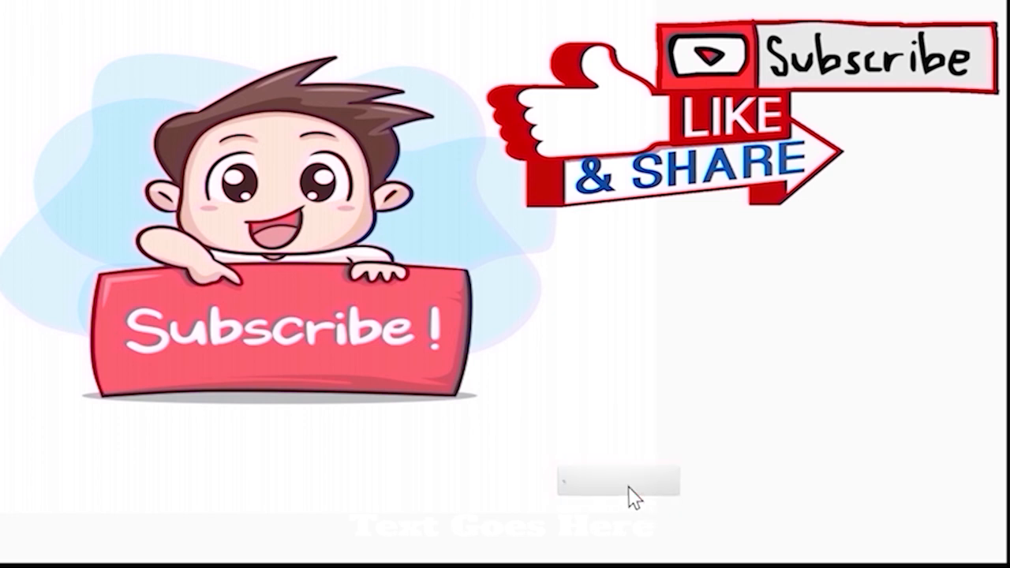